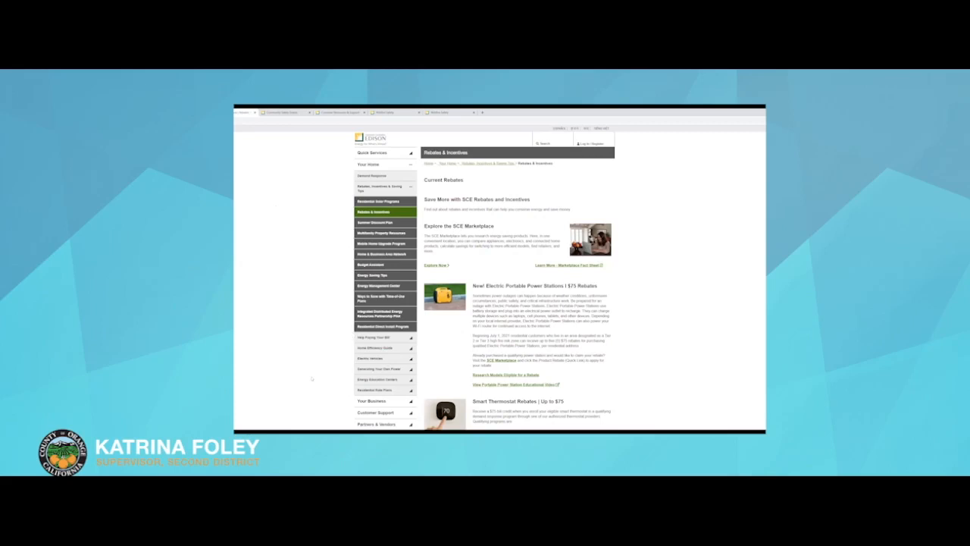
Scroll through the Rebates & Incentives page and navigate to the Summer Discount Plan program page.
{"action": "scroll", "scroll_direction": "down", "scroll_amount": 3}
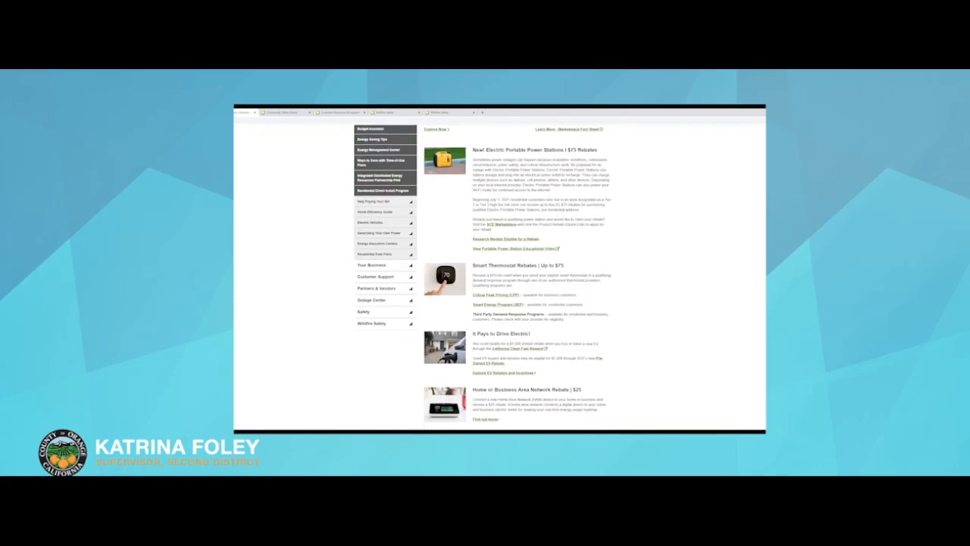
{"action": "scroll", "scroll_direction": "down", "scroll_amount": 3}
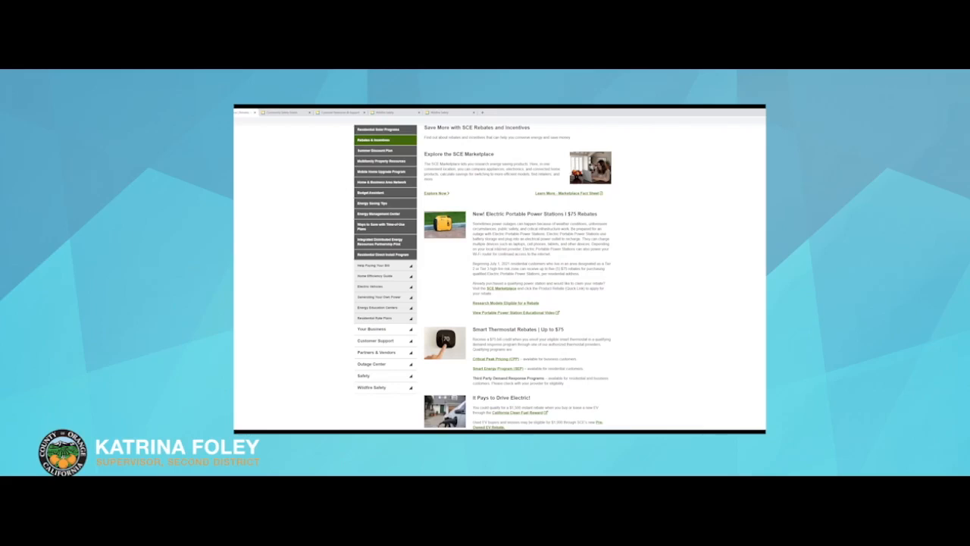
{"action": "scroll", "scroll_direction": "down", "scroll_amount": 3}
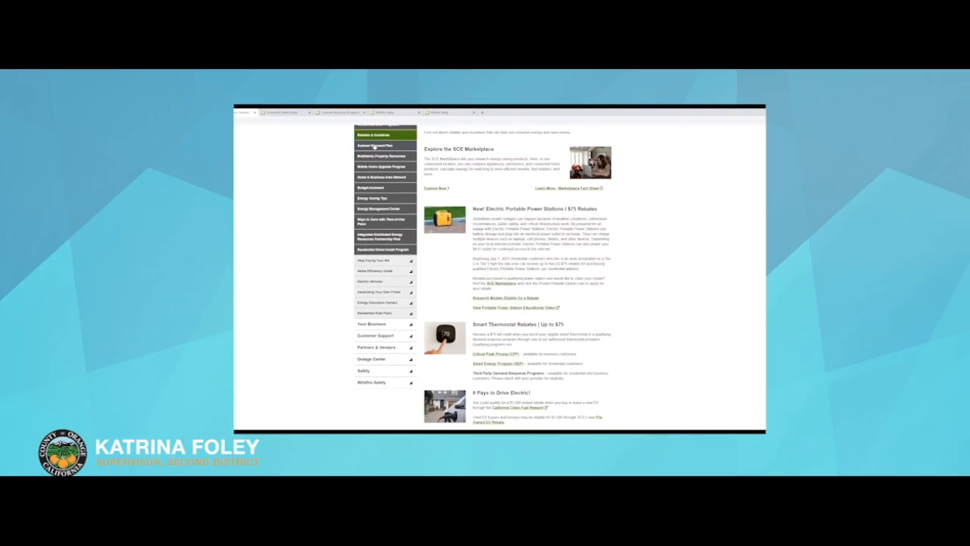
{"action": "left_click", "coordinate": [376, 146]}
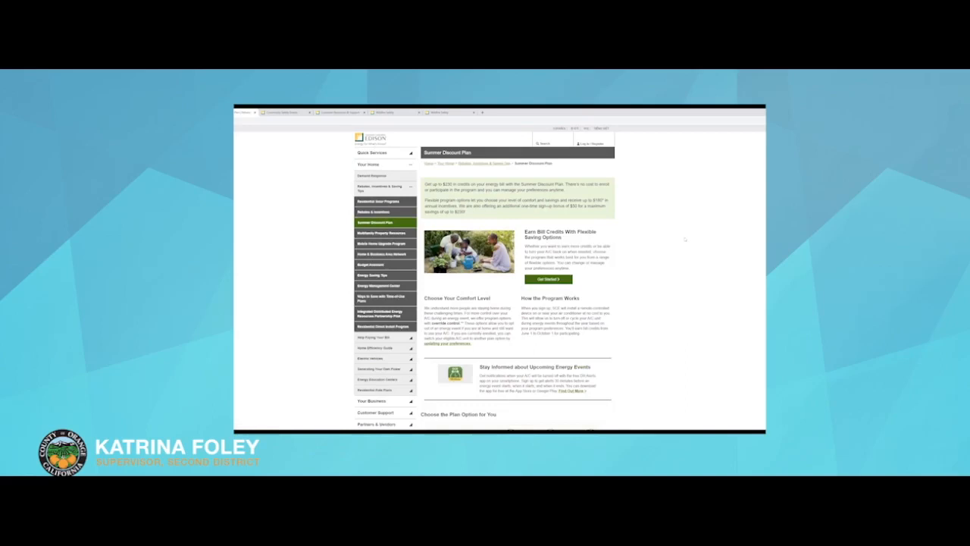